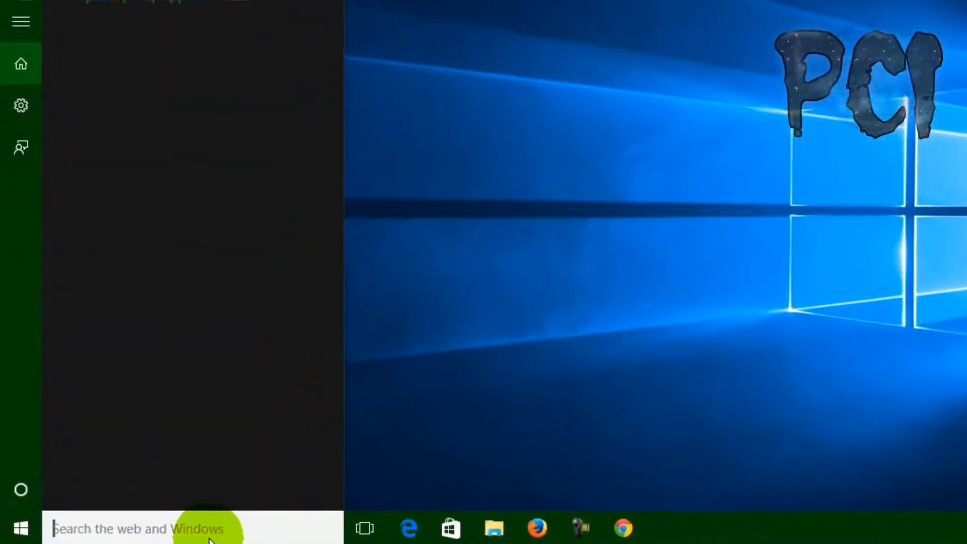
# Search the Start menu for 'serv' to open the Services console.
pyautogui.write('serv')
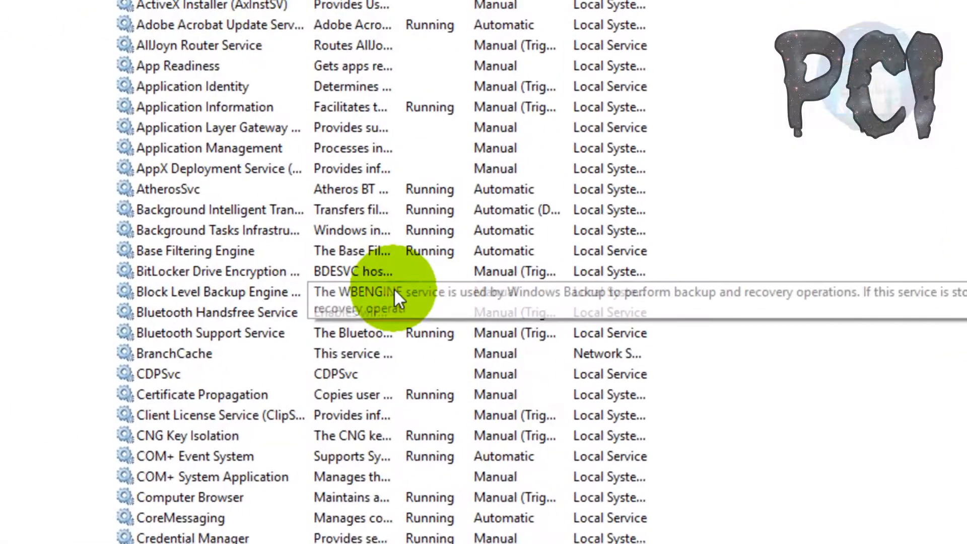
# Set Bluetooth Support Service's startup type to Automatic in its properties.
pyautogui.click(272, 301)
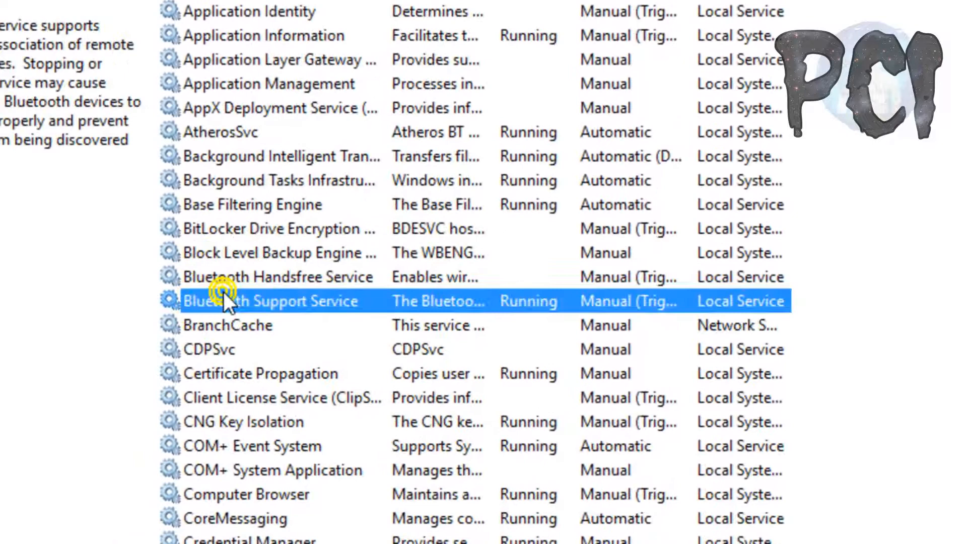
pyautogui.doubleClick(271, 302)
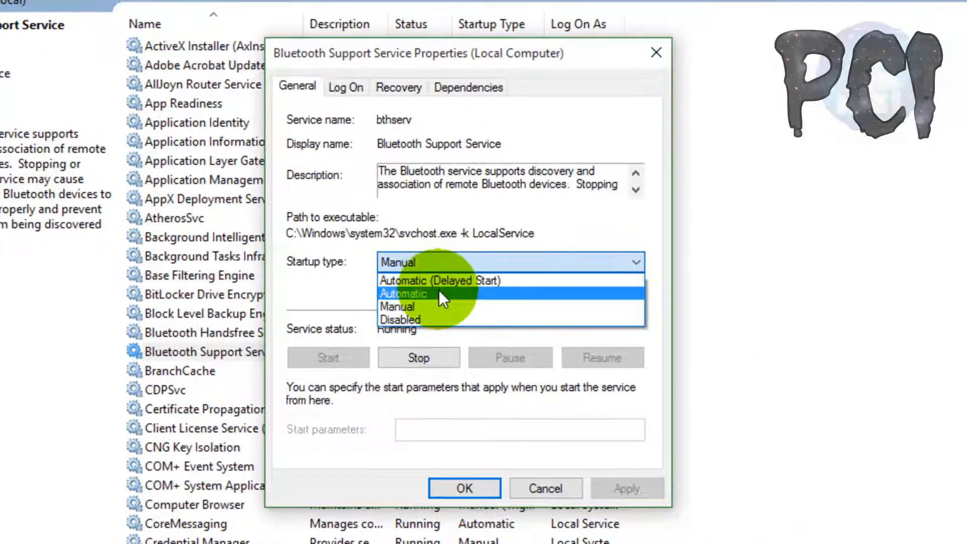
pyautogui.click(404, 293)
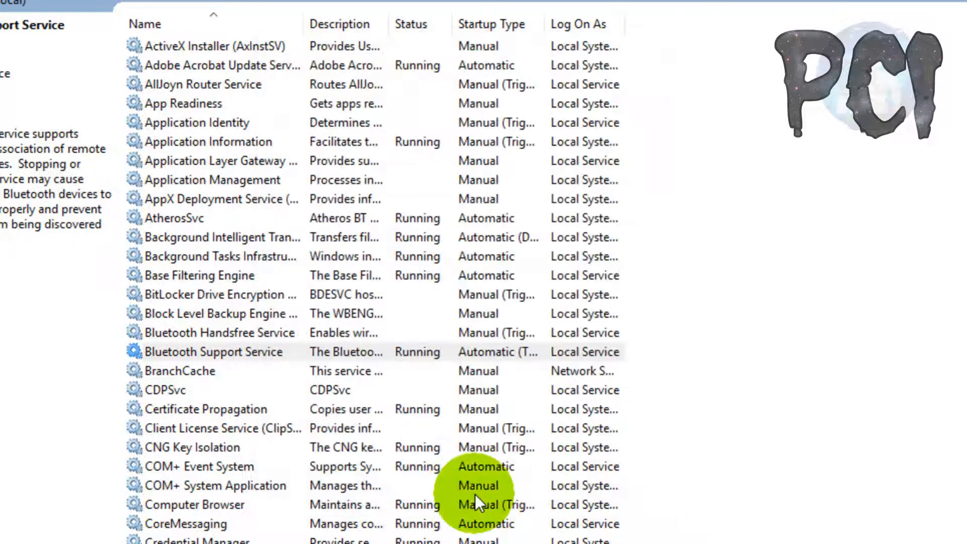
# Restart Bluetooth Support Service from its context menu, then close Services.
pyautogui.click(212, 352)
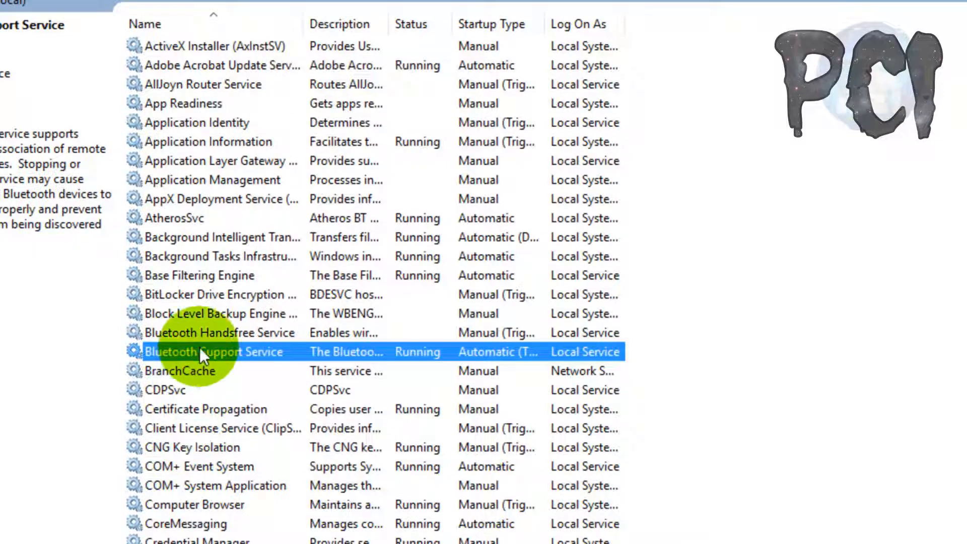
pyautogui.rightClick(215, 351)
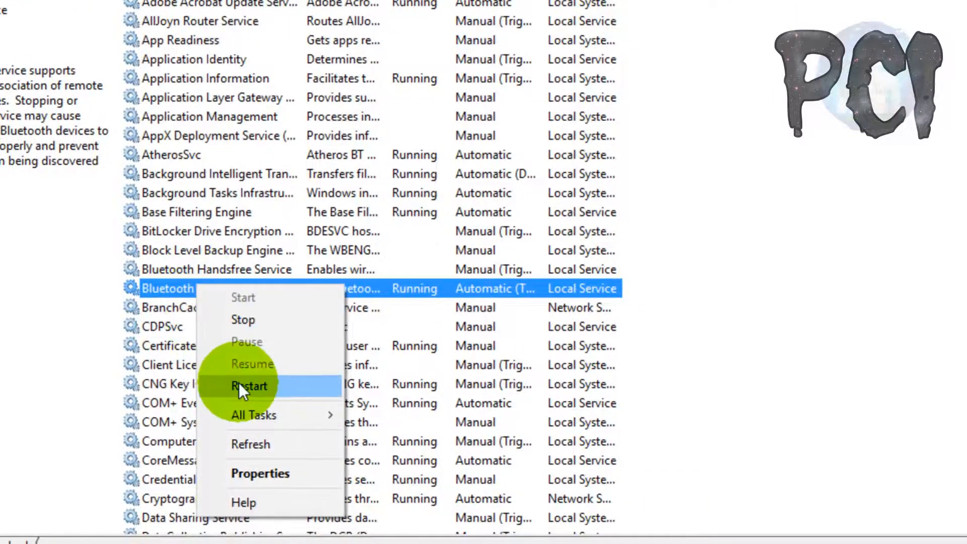
pyautogui.click(250, 386)
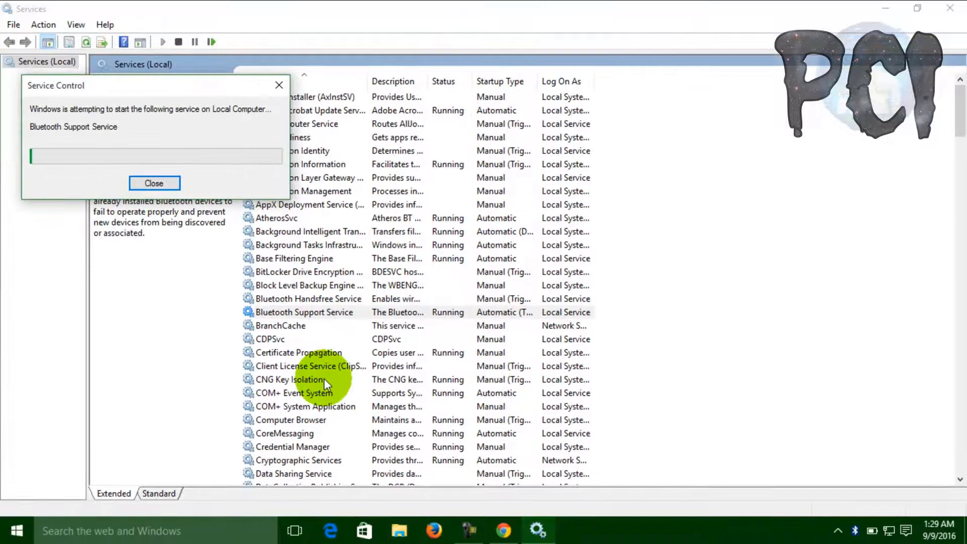
pyautogui.click(154, 184)
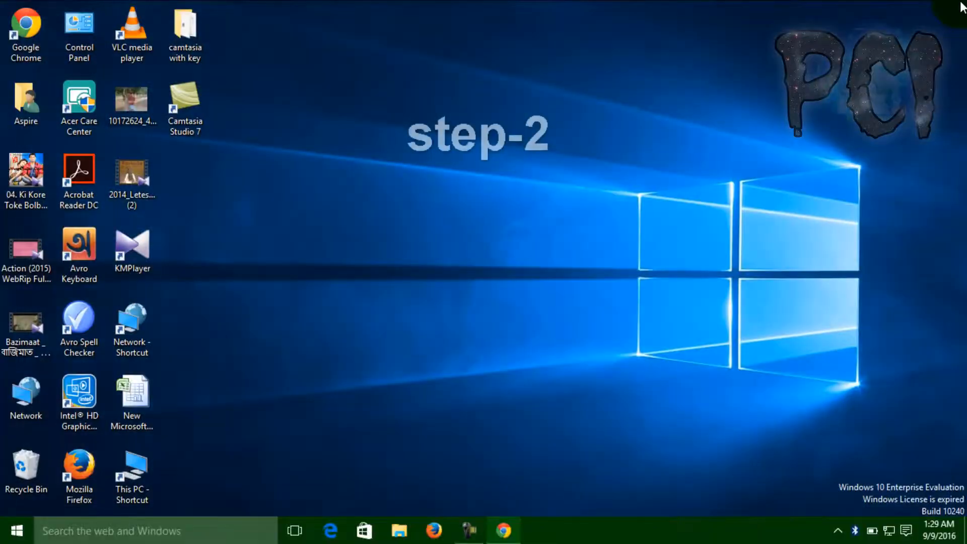
# Search Start for 'trou' and open the Control Panel Troubleshooting page.
pyautogui.click(16, 530)
pyautogui.write('t')
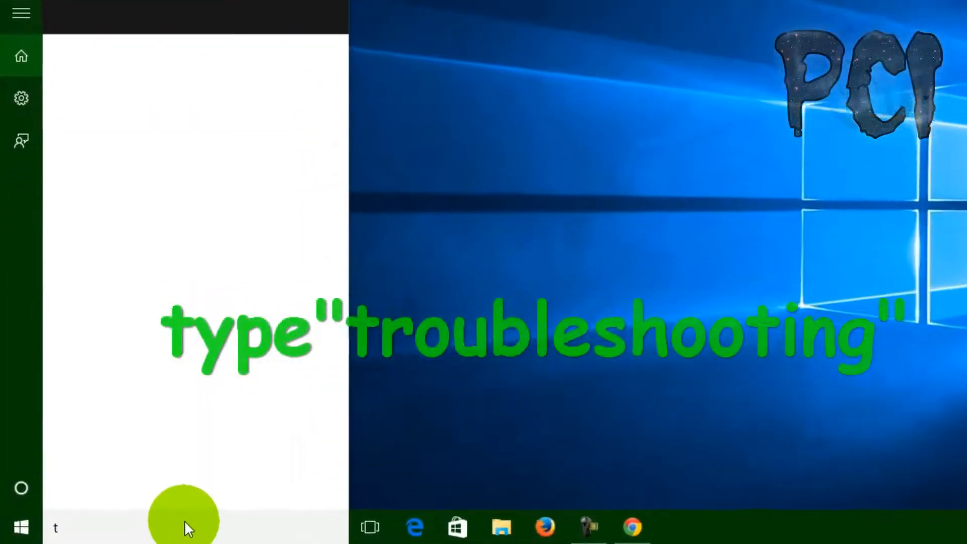
pyautogui.write('rou')
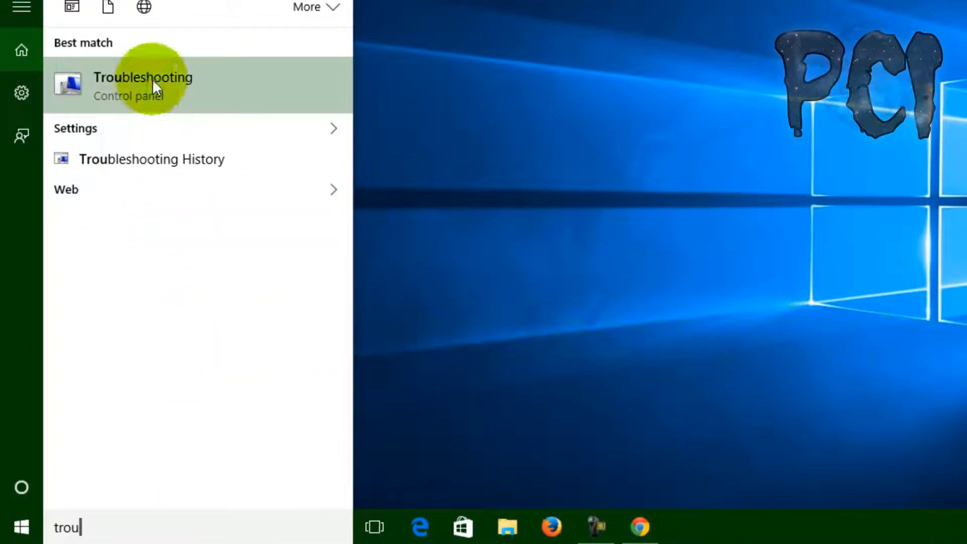
pyautogui.click(142, 85)
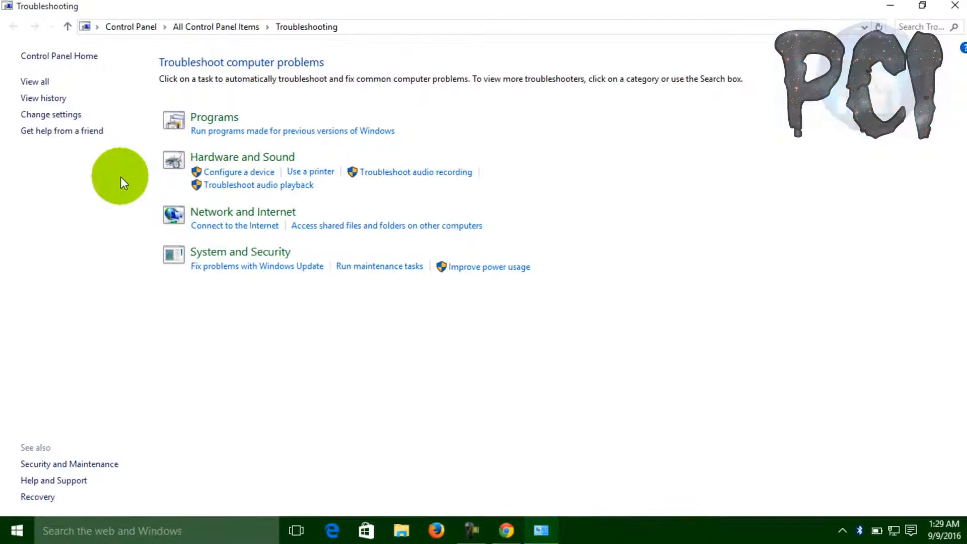
# Launch the Hardware and Devices troubleshooter under Hardware and Sound.
pyautogui.click(243, 157)
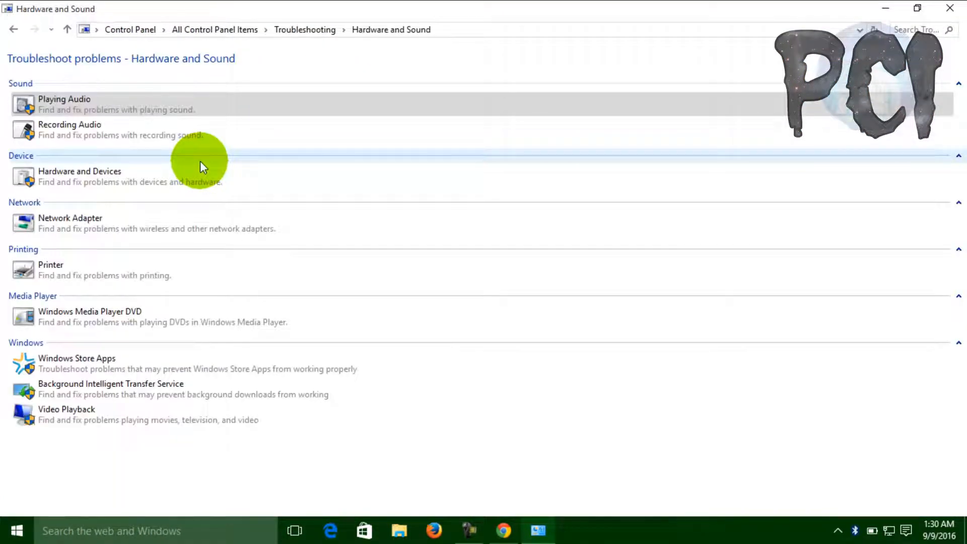
pyautogui.moveTo(101, 178)
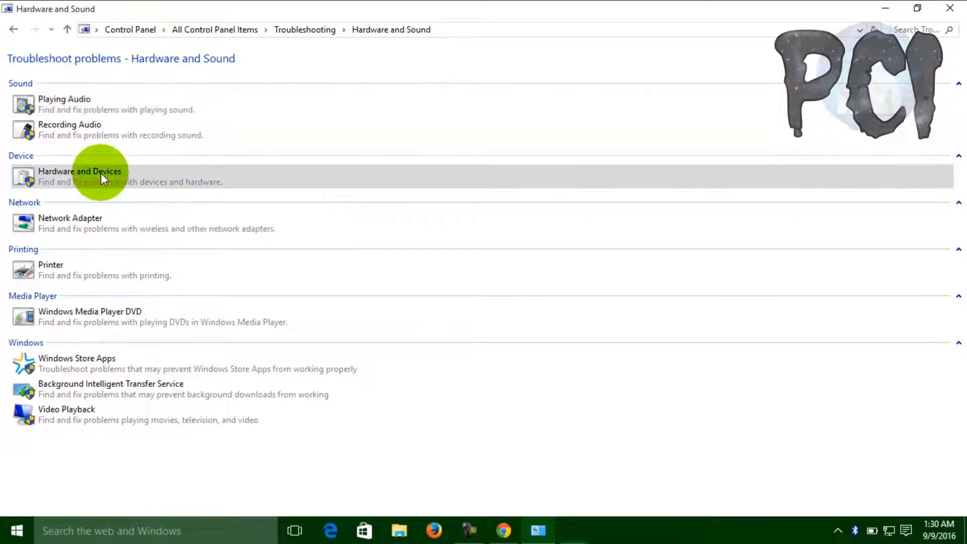
pyautogui.click(92, 176)
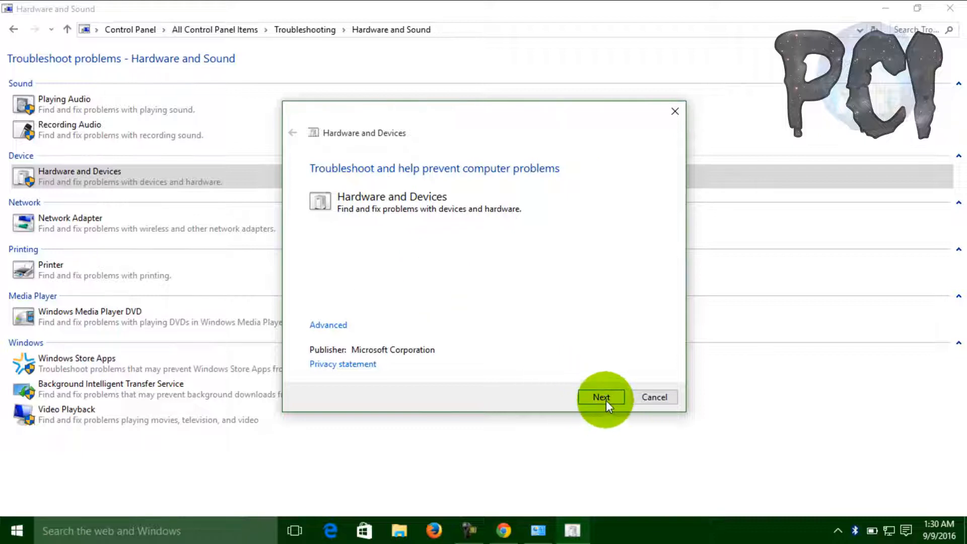
# Run the hardware scan until undetected hardware changes are fixed, then close it.
pyautogui.click(601, 397)
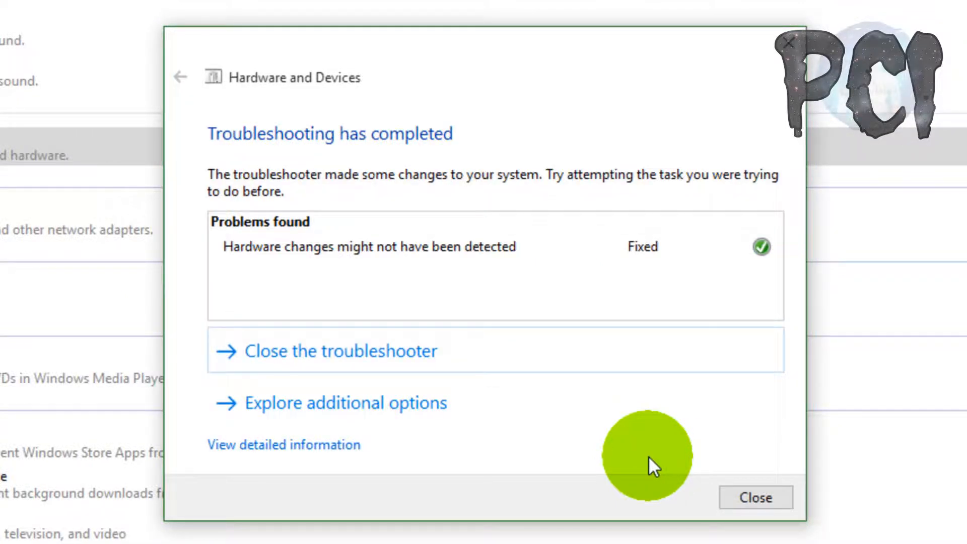
pyautogui.moveTo(281, 273)
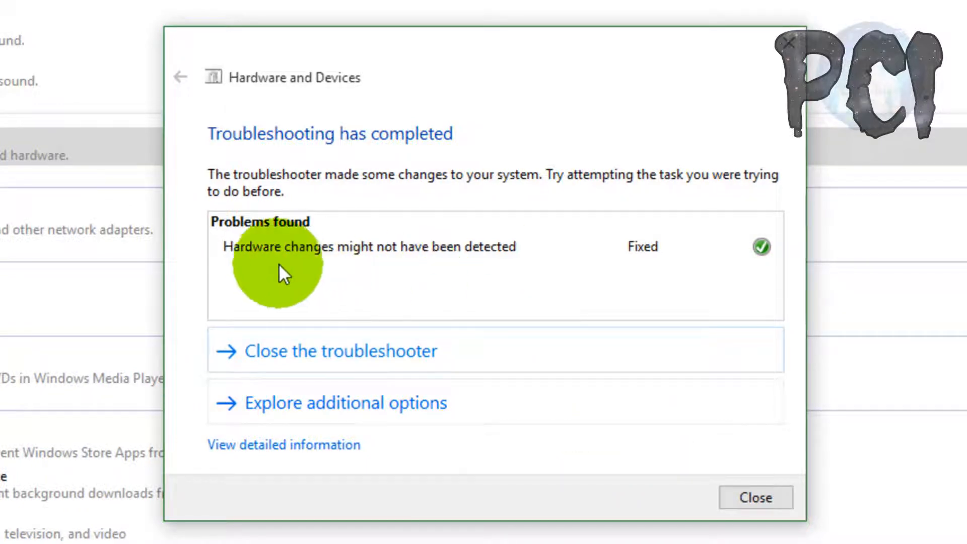
pyautogui.moveTo(697, 274)
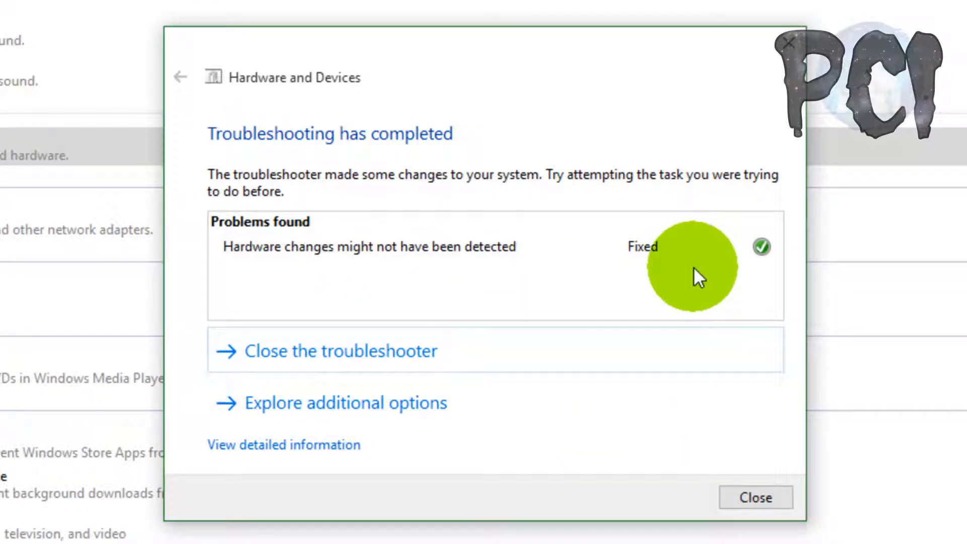
pyautogui.click(755, 498)
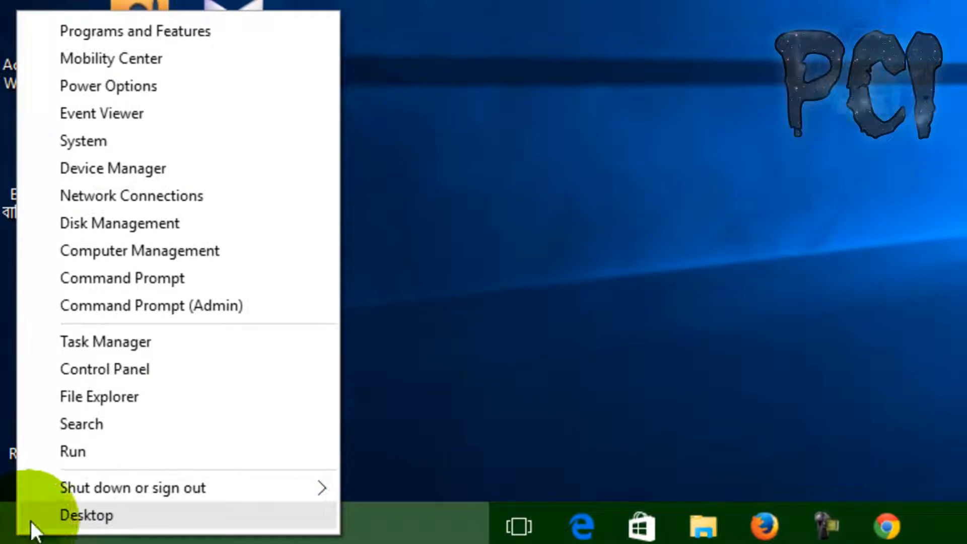
pyautogui.moveTo(113, 168)
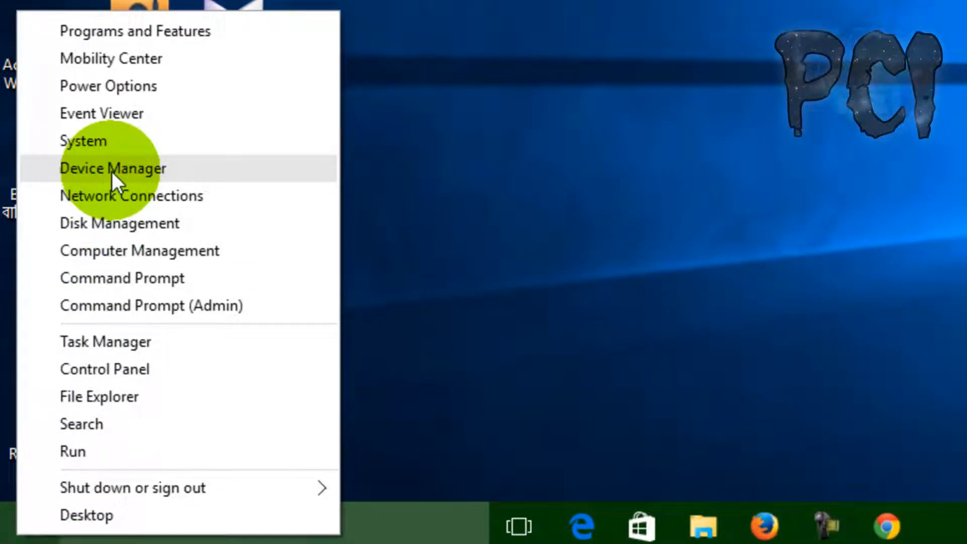
# Open Device Manager from the Start quick-access menu.
pyautogui.click(113, 169)
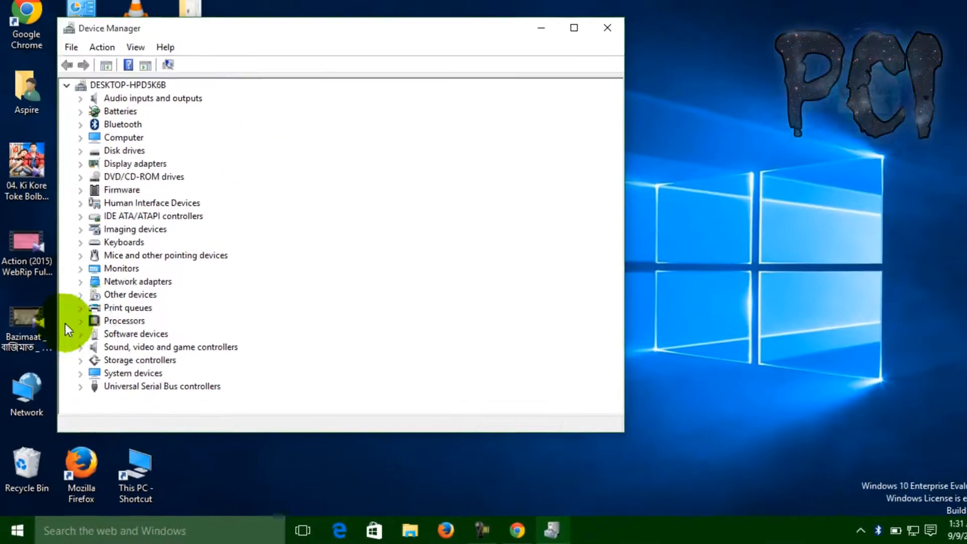
# Start the driver update for the Generic Bluetooth Adapter under Bluetooth.
pyautogui.click(80, 124)
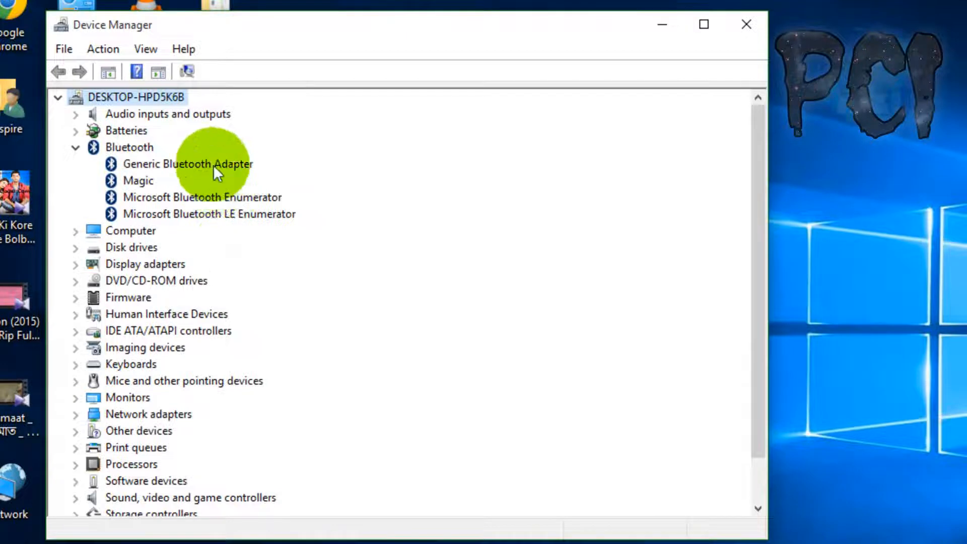
pyautogui.rightClick(188, 164)
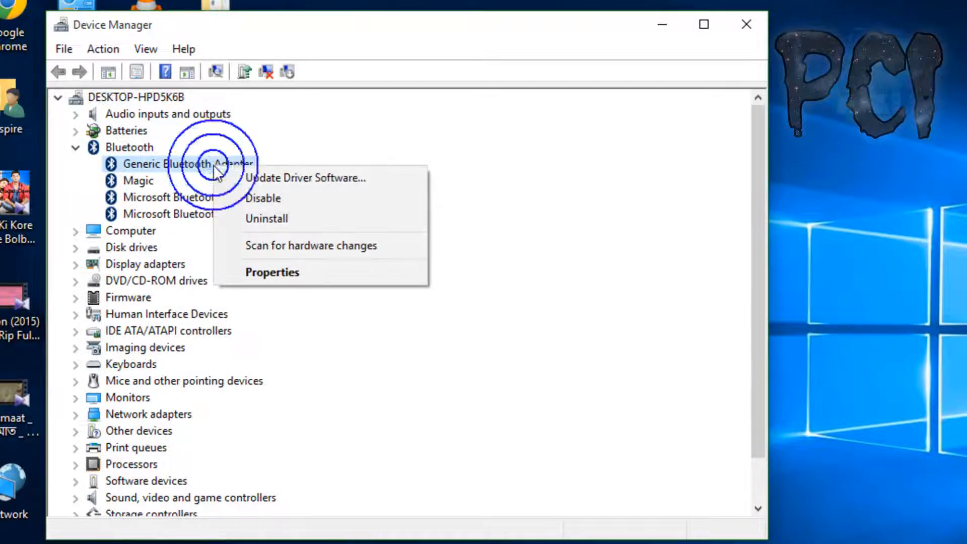
pyautogui.click(305, 178)
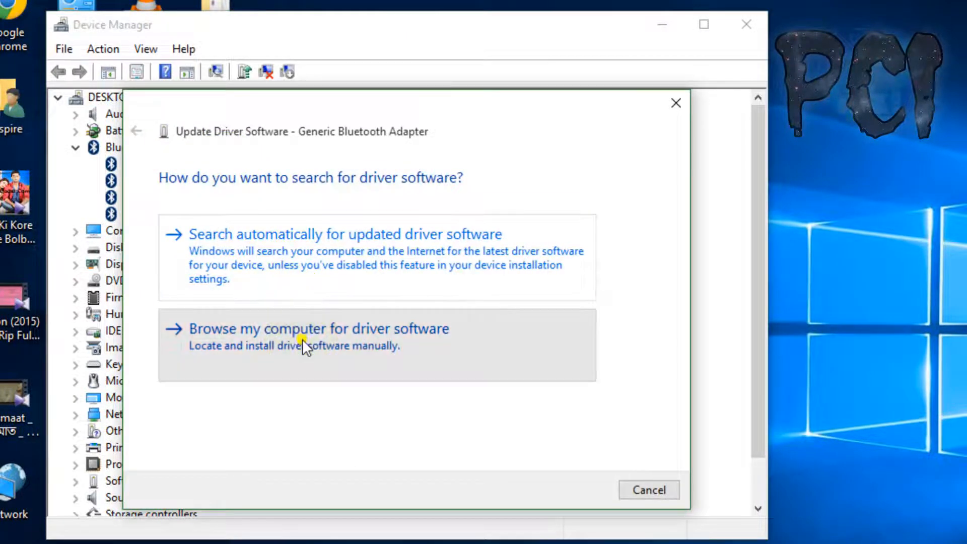
# Reinstall the Generic Bluetooth Adapter driver from the drivers on this computer.
pyautogui.click(317, 328)
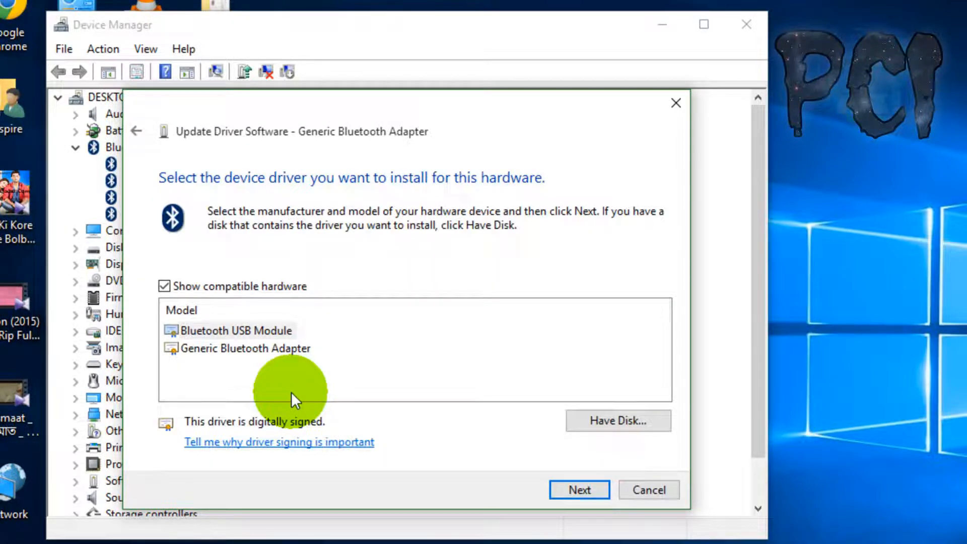
pyautogui.click(245, 348)
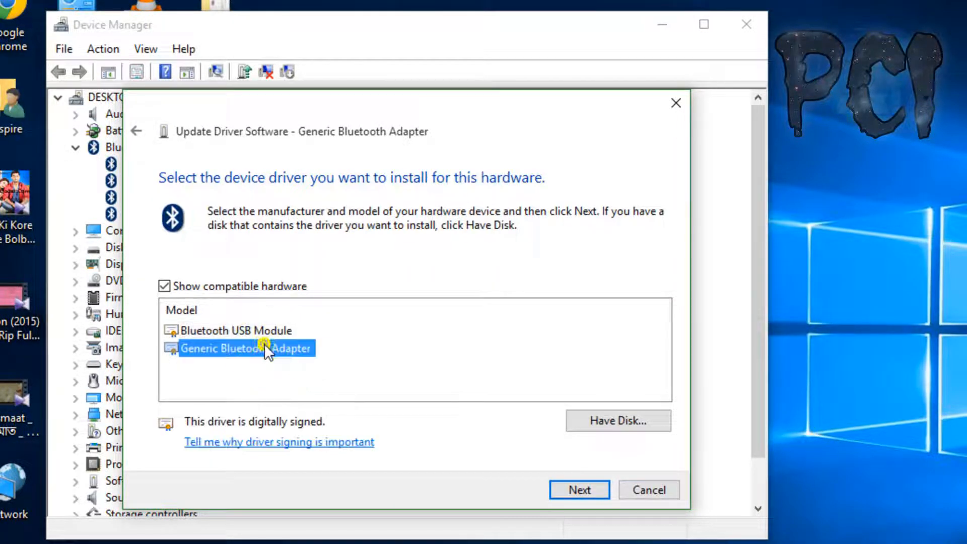
pyautogui.click(577, 490)
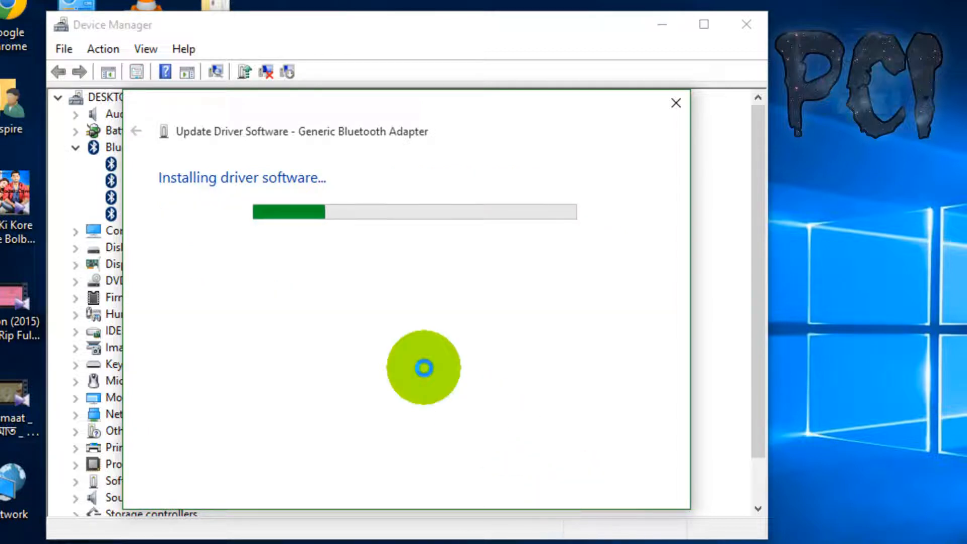